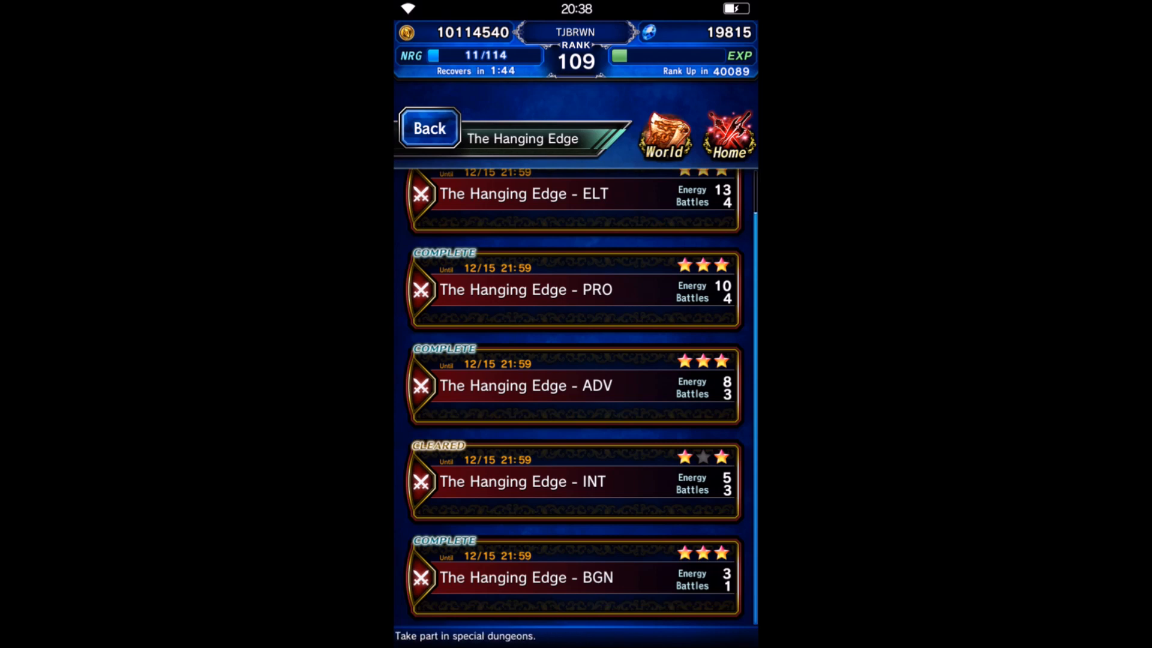
Step: Choose The Hanging Edge - BGN quest and continue past its mission list to party setup
left_click(574, 577)
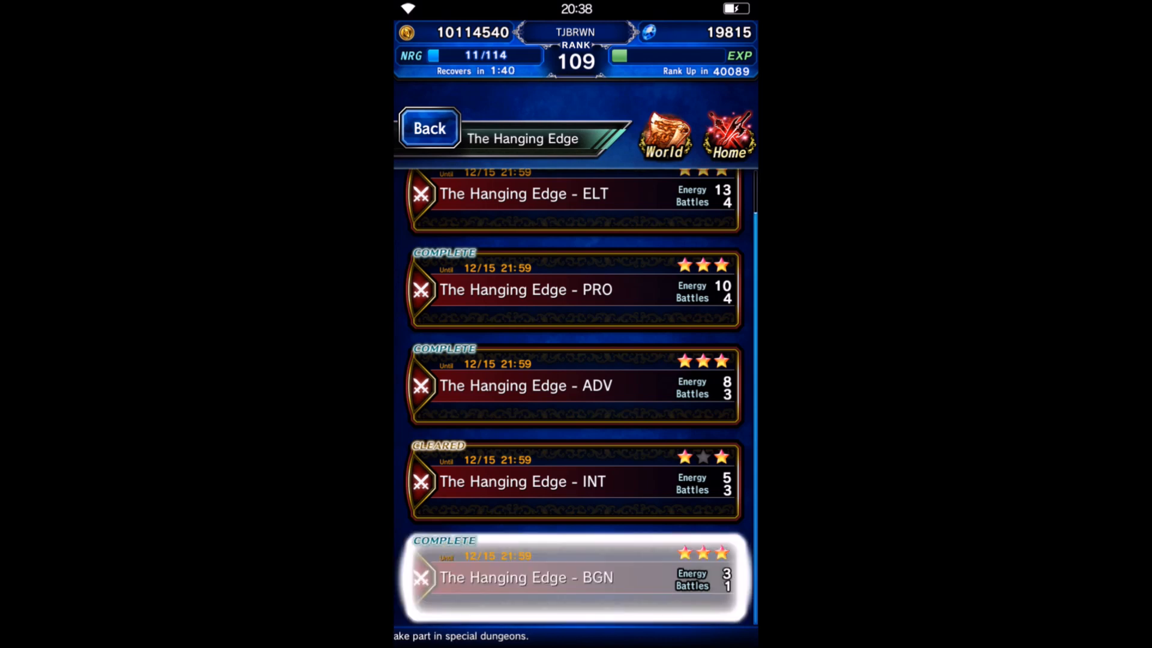
left_click(574, 577)
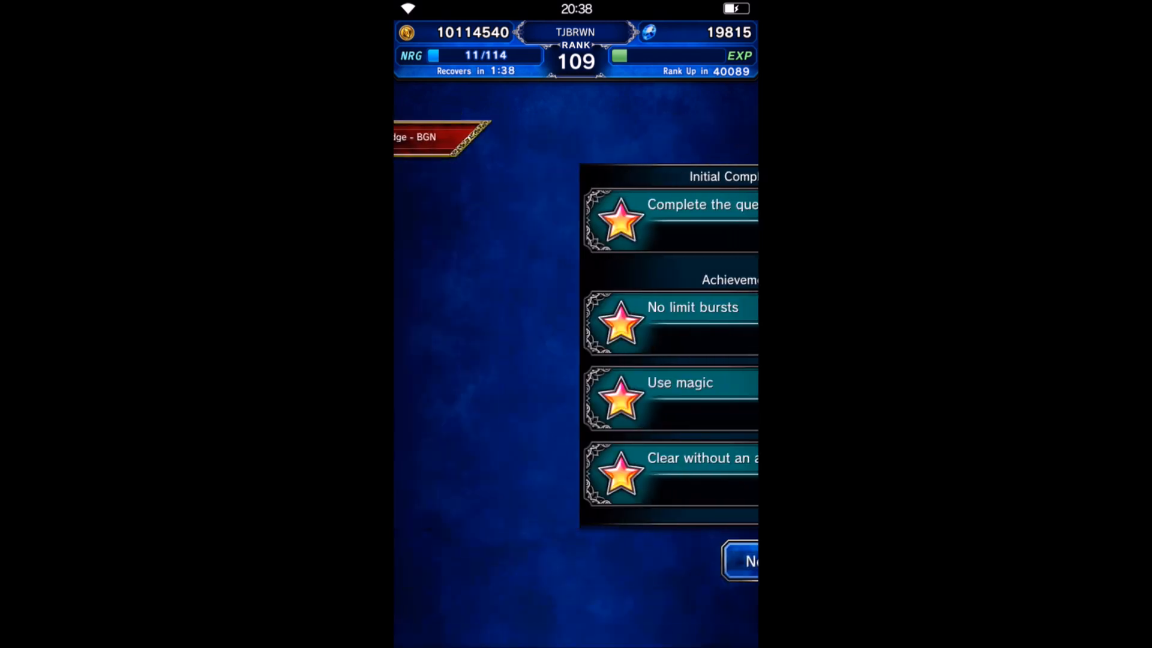
left_click(744, 560)
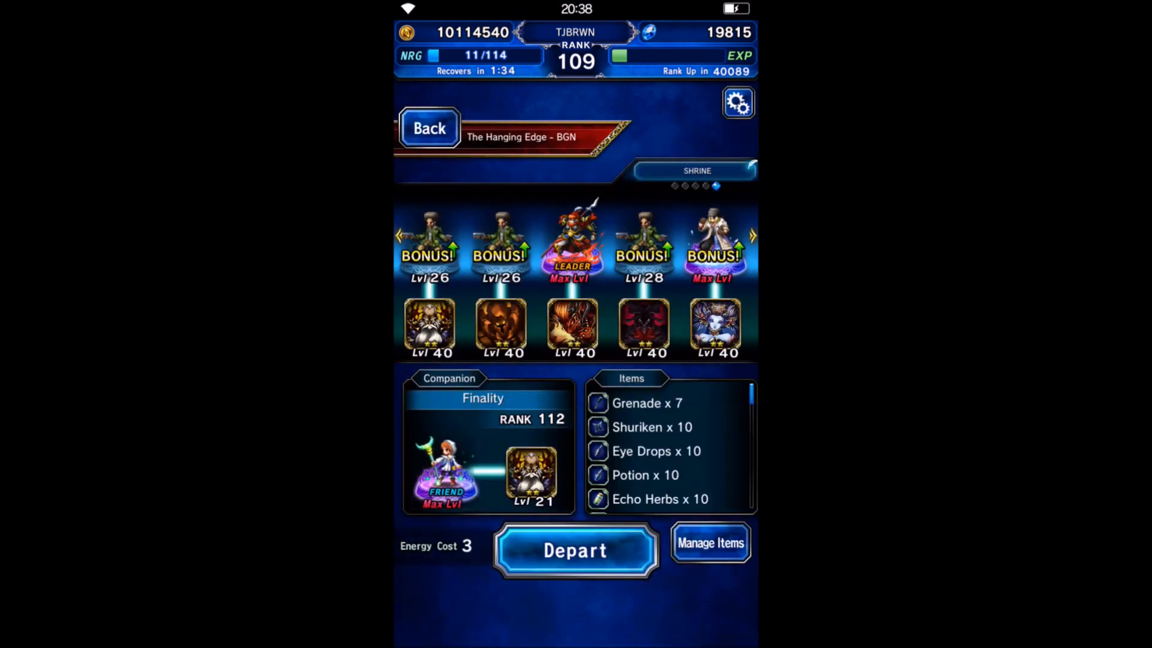
Step: Depart with the current party and let the battle run on AUTO to the results
left_click(575, 550)
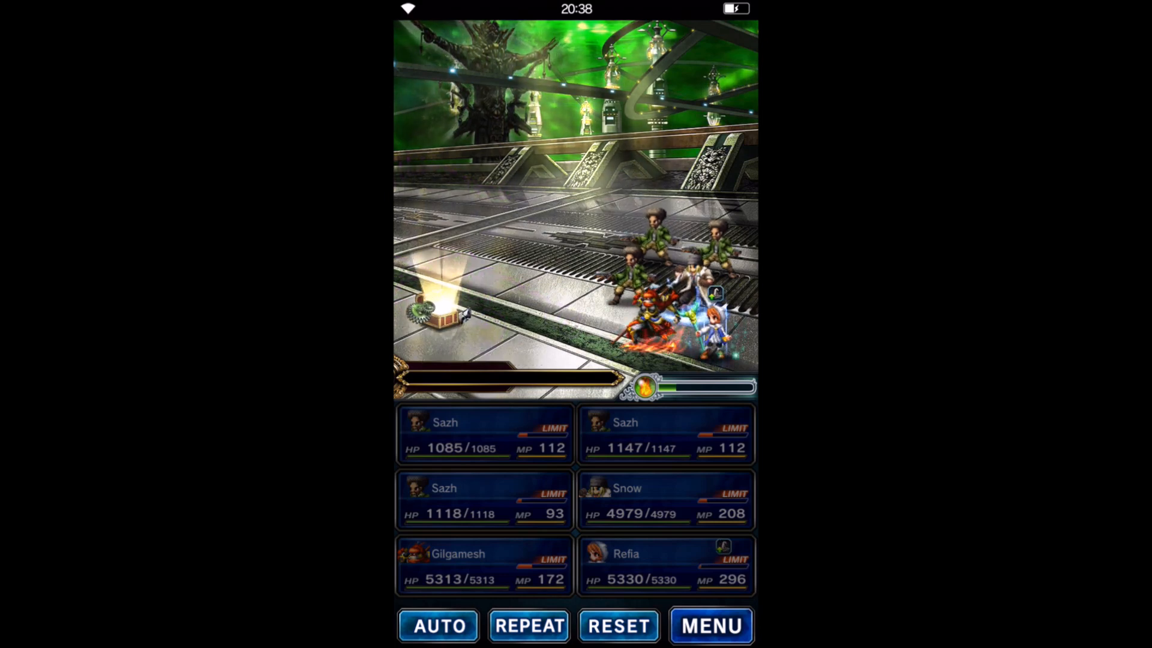
left_click(709, 625)
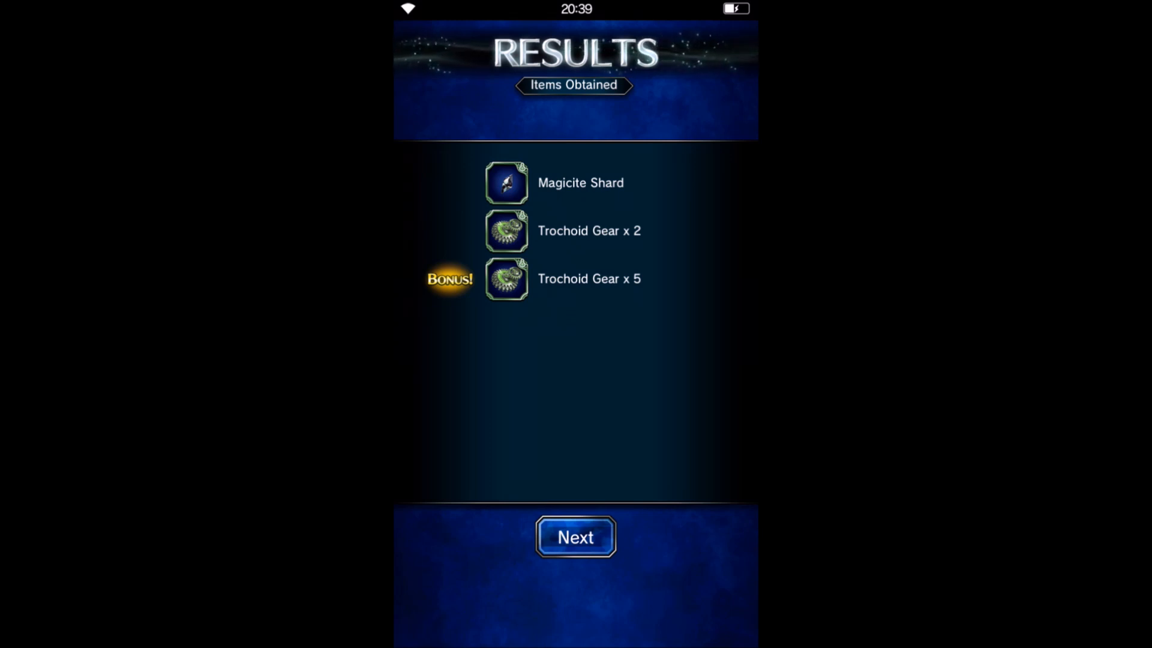
Step: Move on from the BGN battle results and exit the game to the home screen
left_click(574, 538)
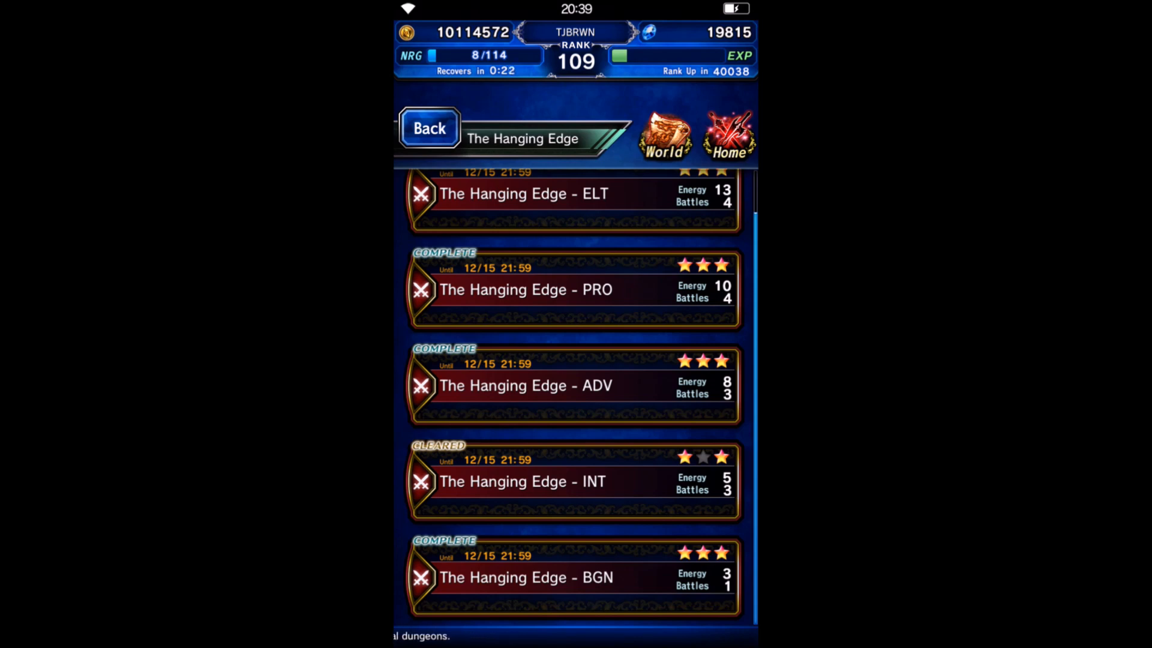
key("home")
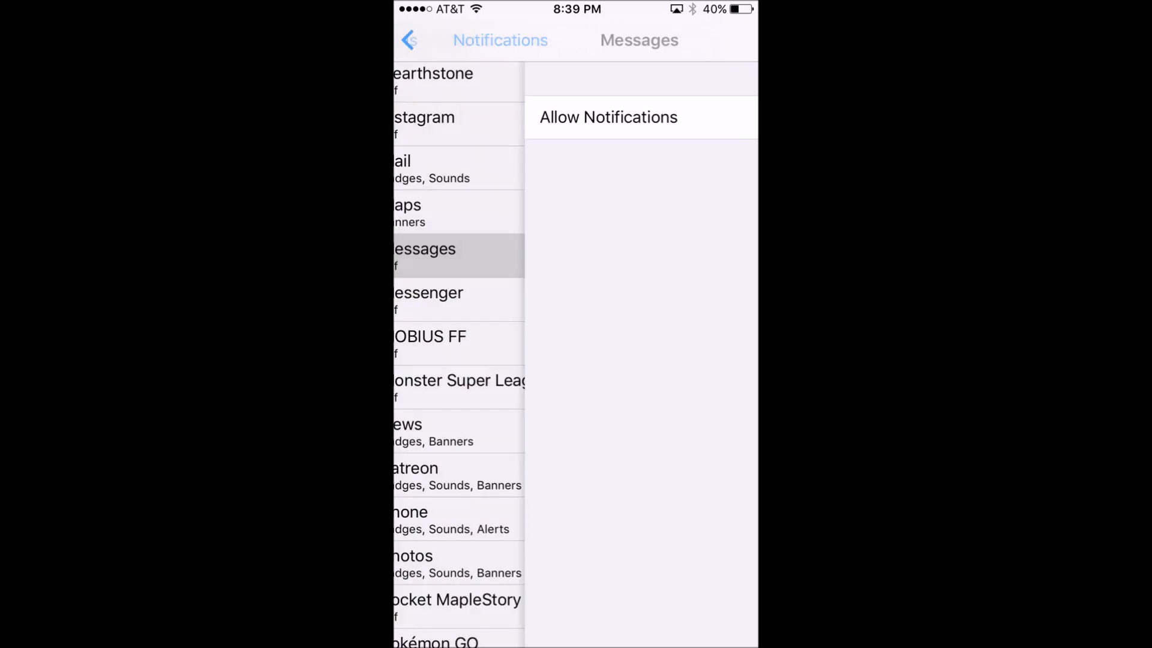
Step: Return to the main Settings list and go into General > Accessibility
left_click(409, 39)
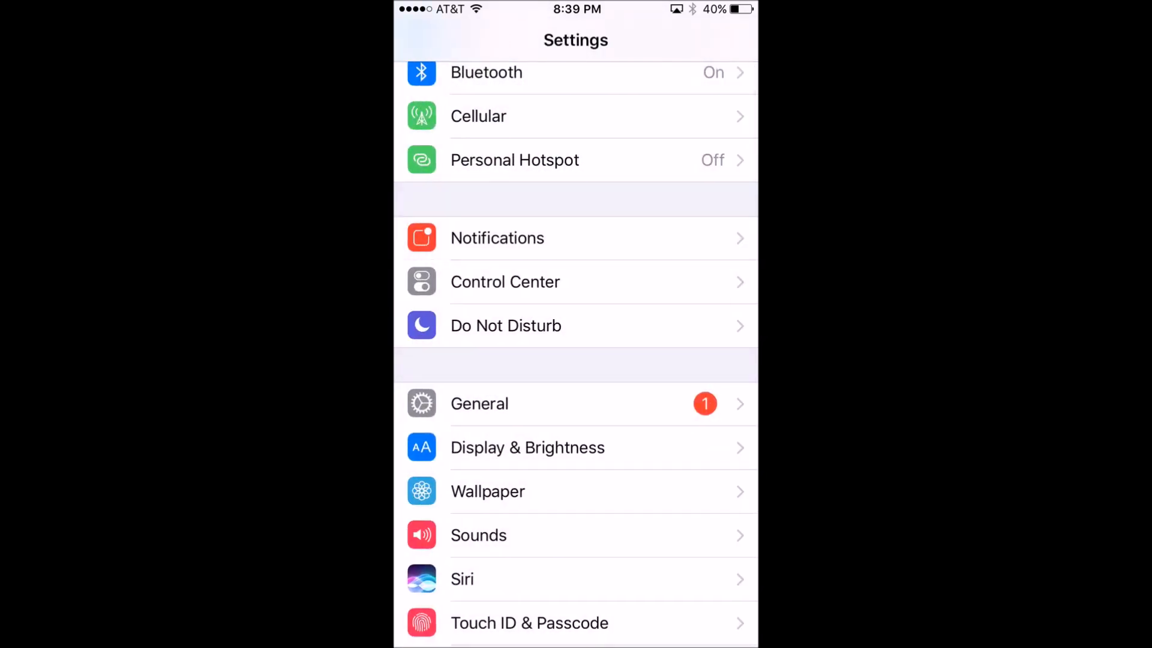
scroll("down", 3)
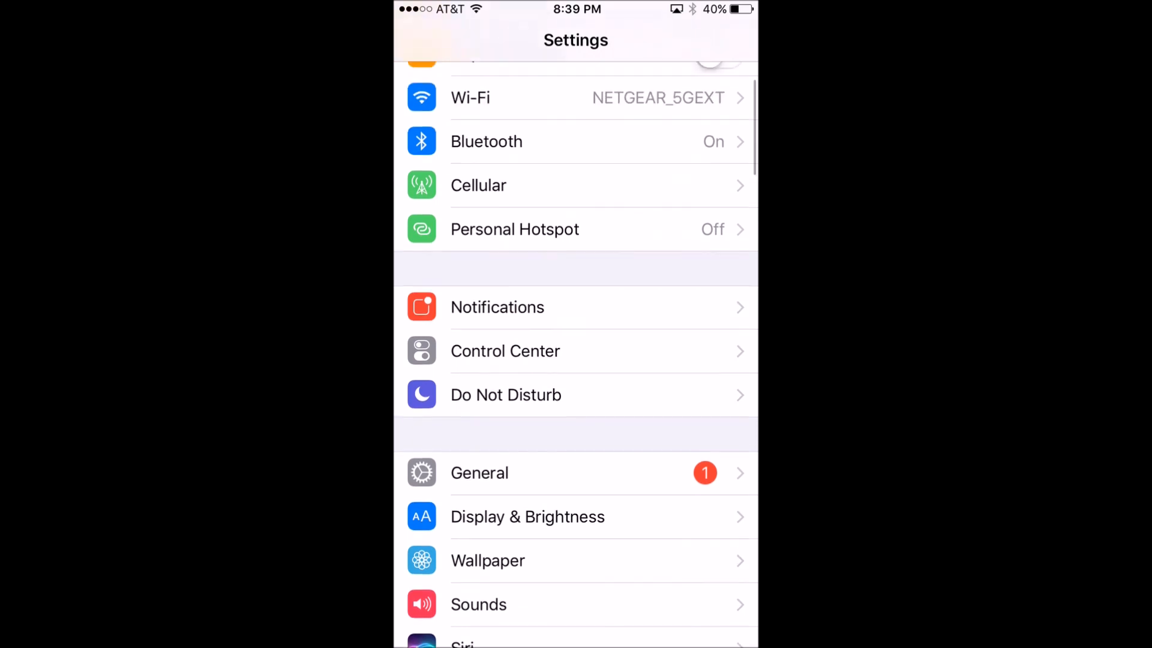
scroll("down", 3)
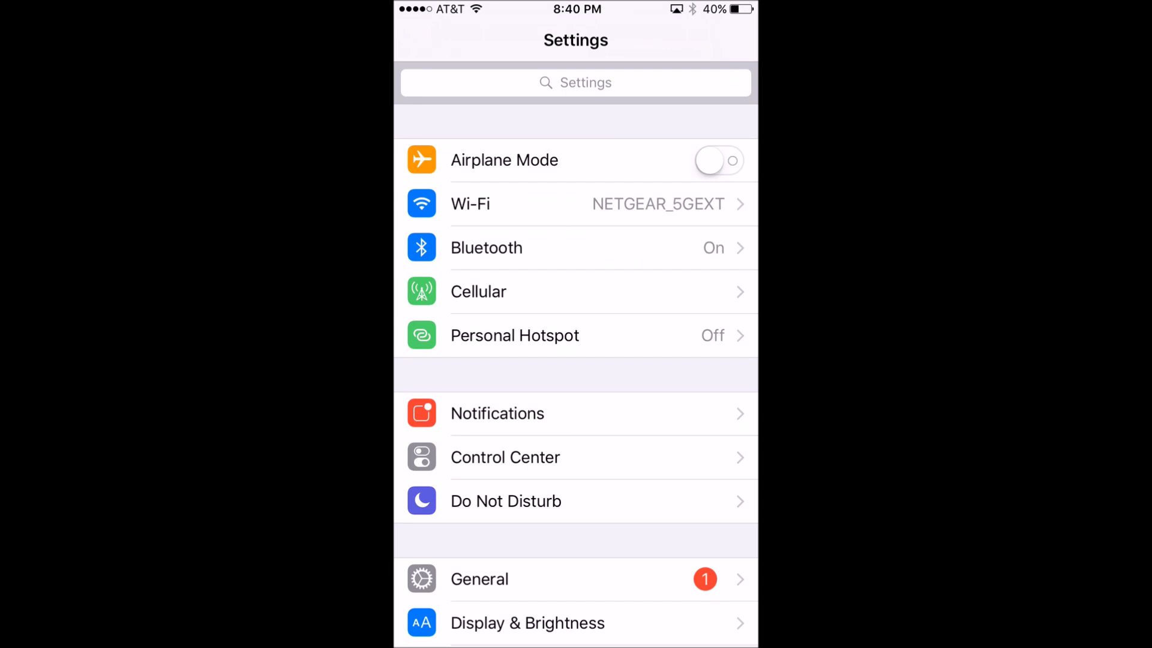
scroll("up", 3)
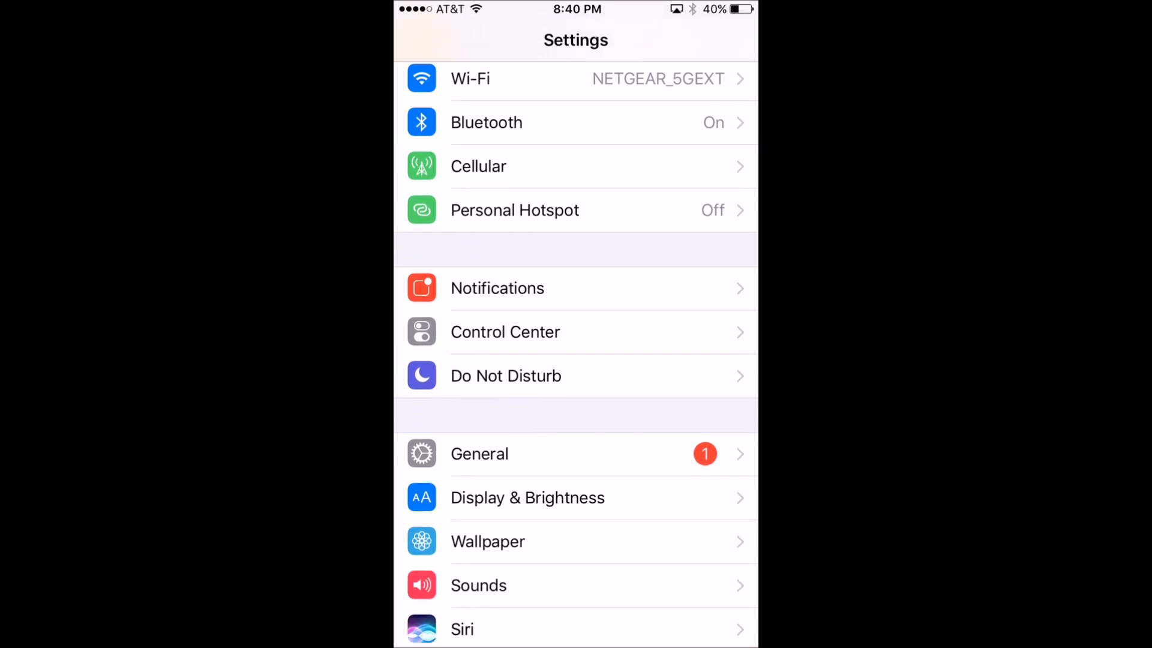
left_click(478, 453)
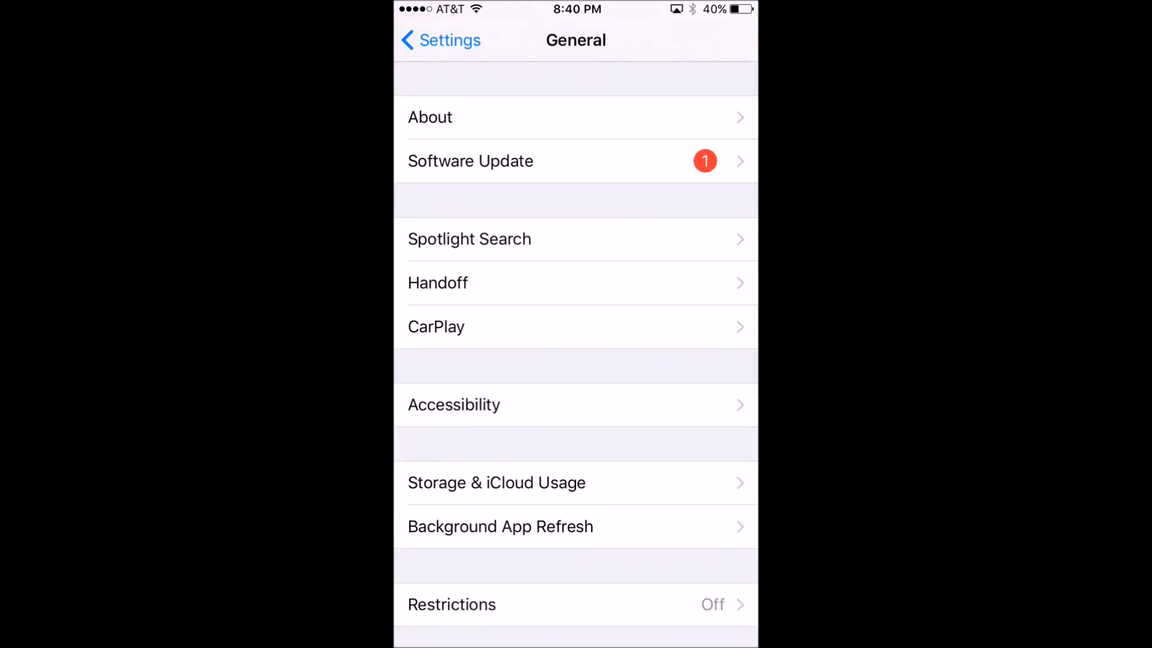
left_click(453, 404)
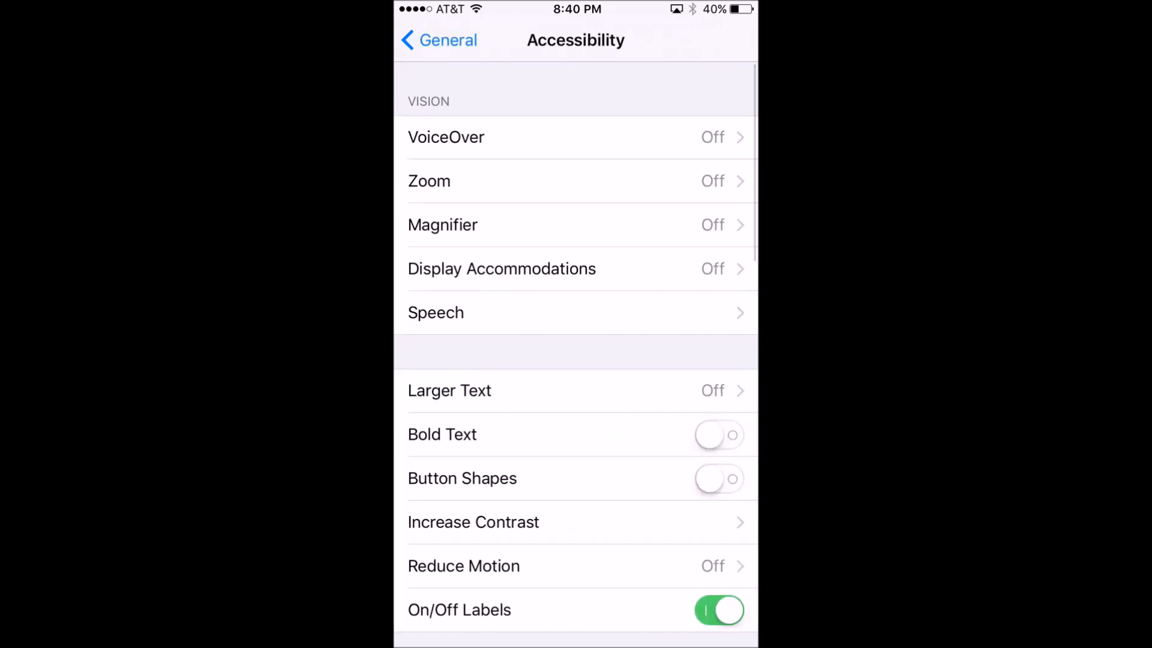
Step: Go into Switch Control and bring up its Recipes list
scroll("down", 3)
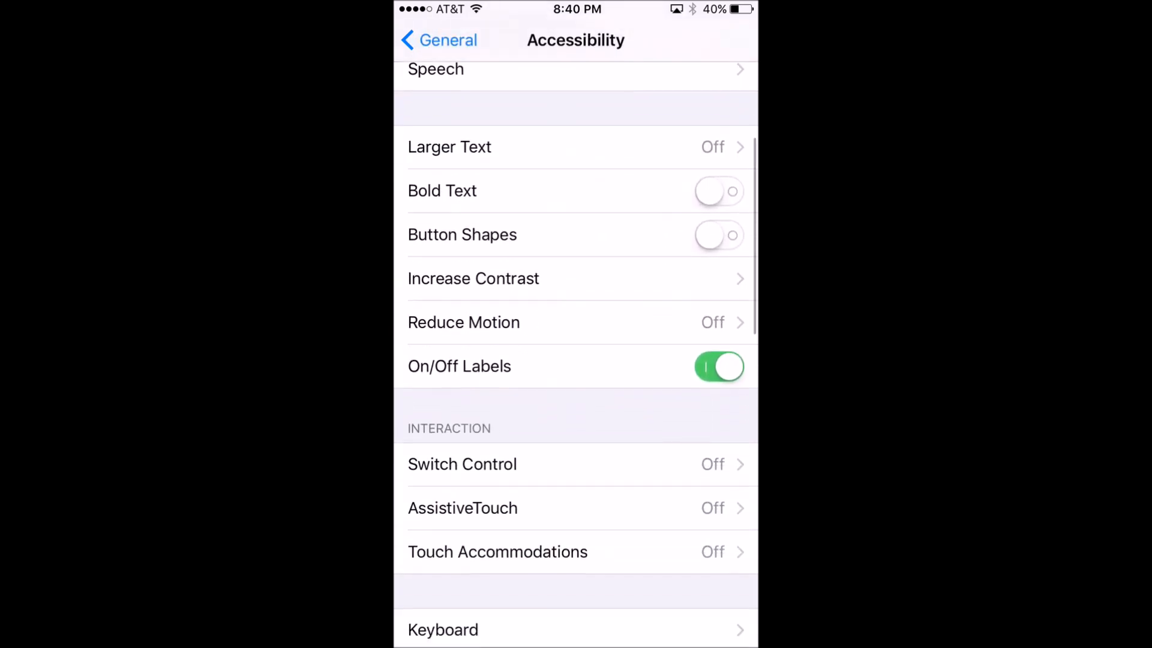
scroll("down", 3)
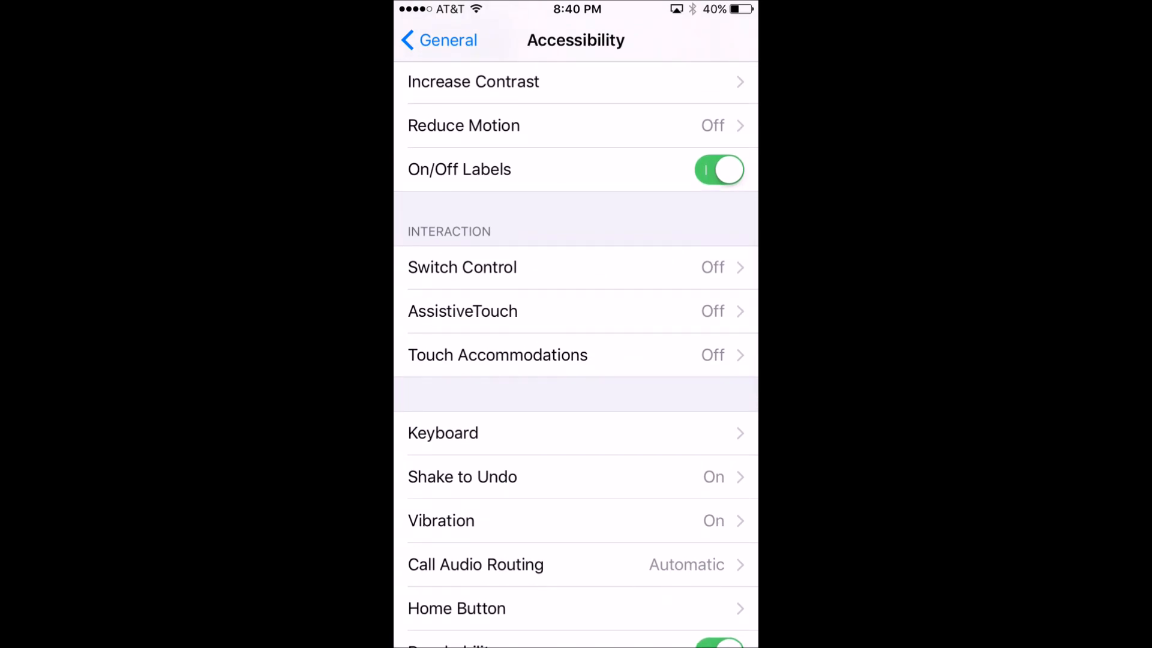
left_click(461, 266)
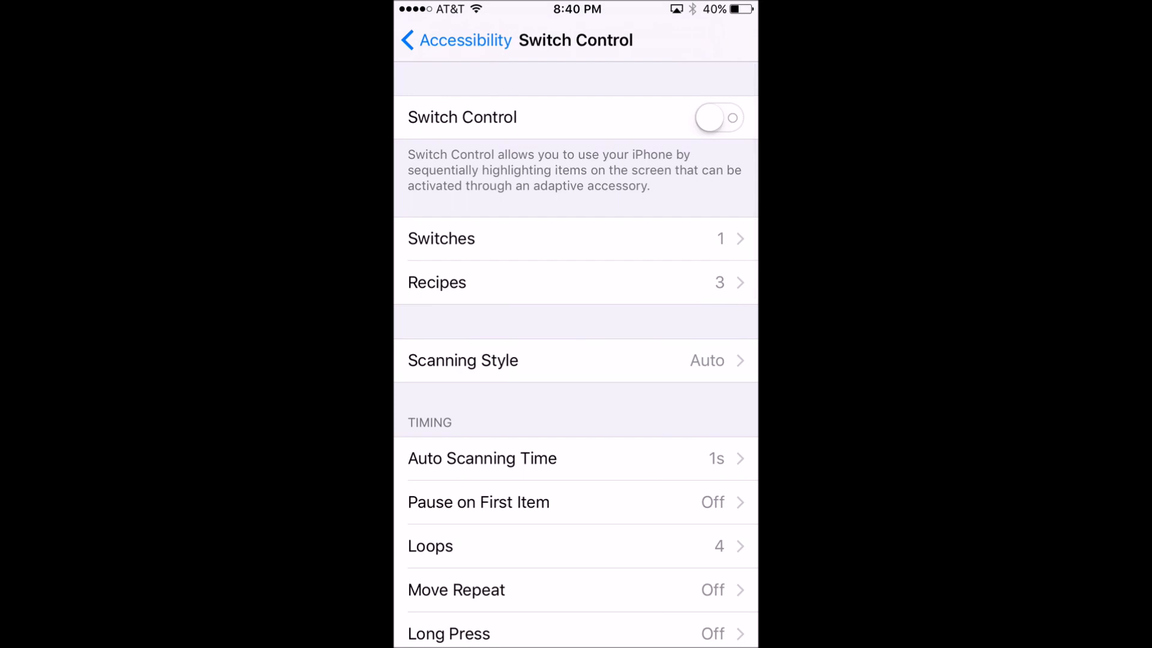
left_click(576, 282)
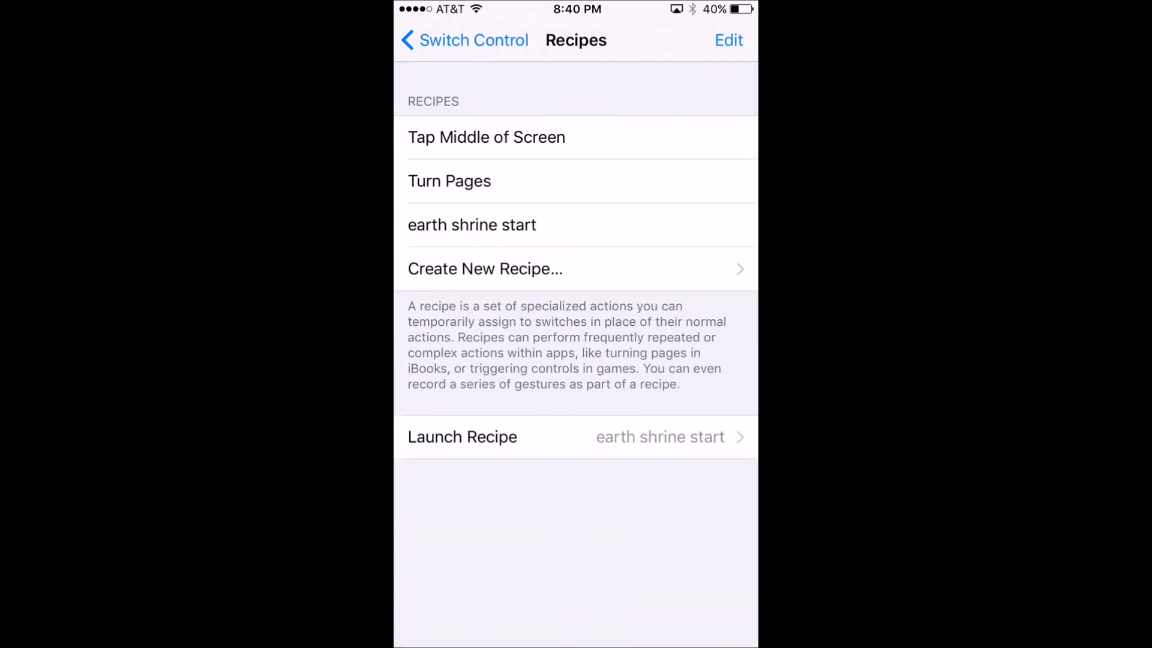
Step: Create a new recipe and assign the Full Screen switch, showing its action choices
left_click(485, 268)
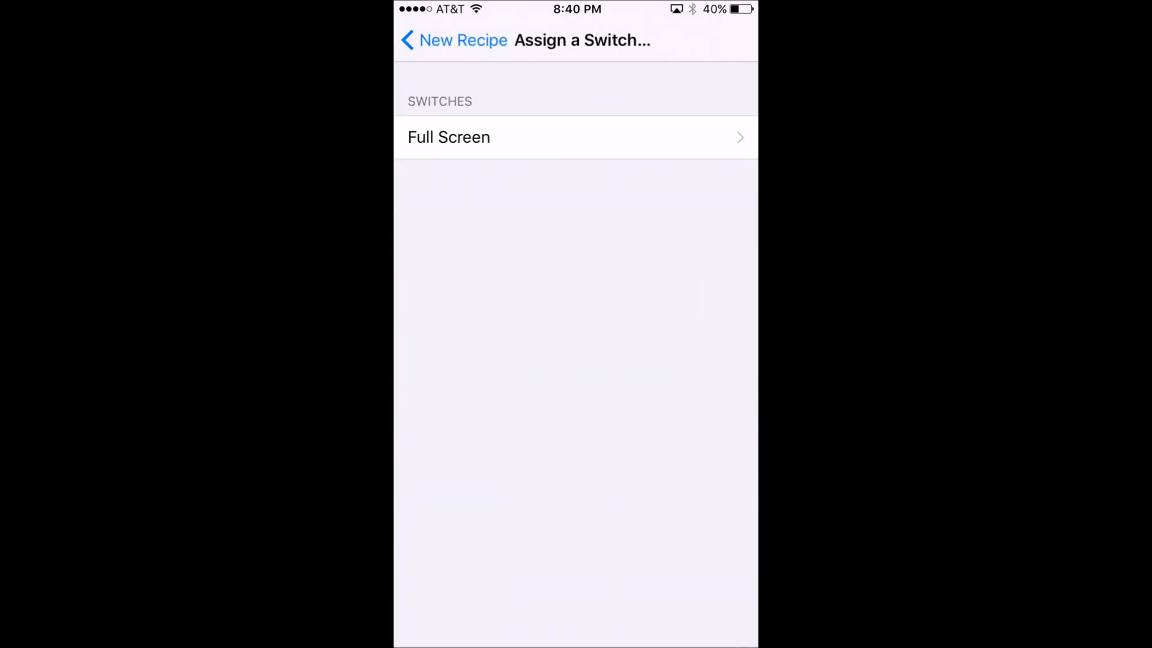
left_click(449, 137)
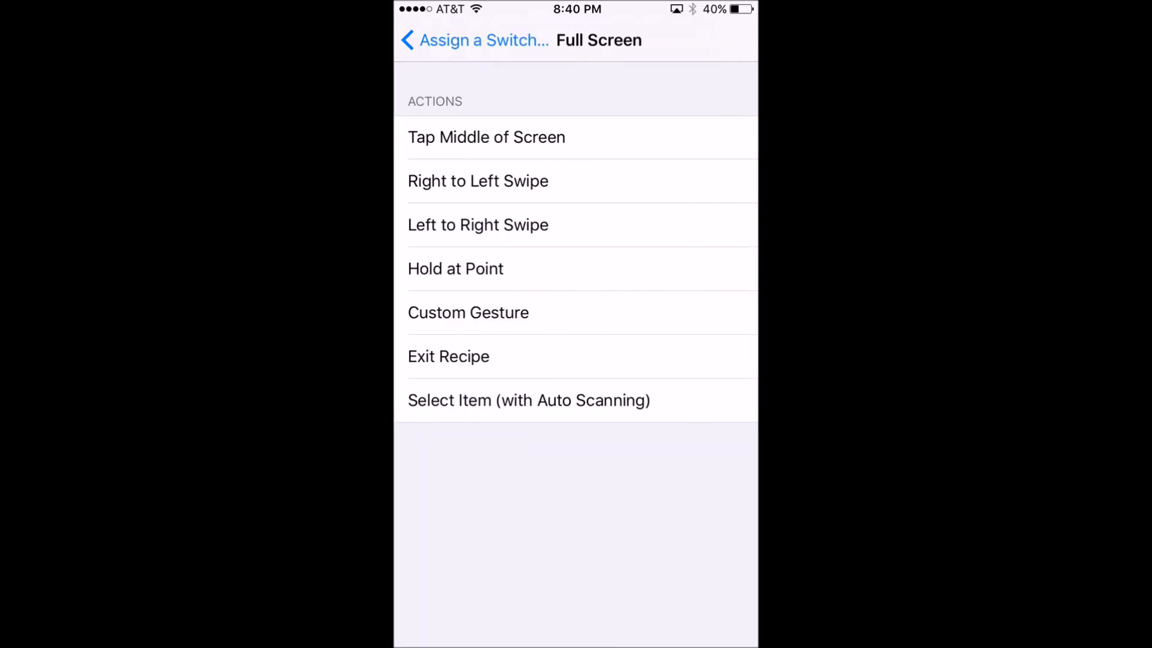
left_click(468, 312)
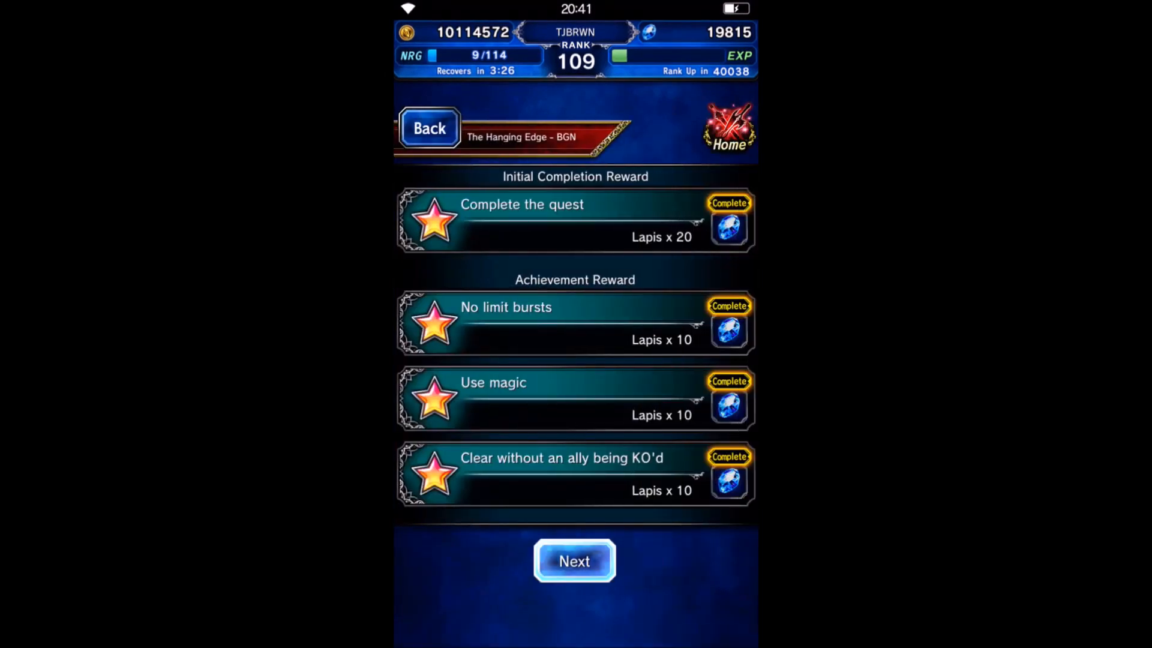
Step: Continue to companion selection, pick a friend companion and depart on the BGN quest
left_click(575, 560)
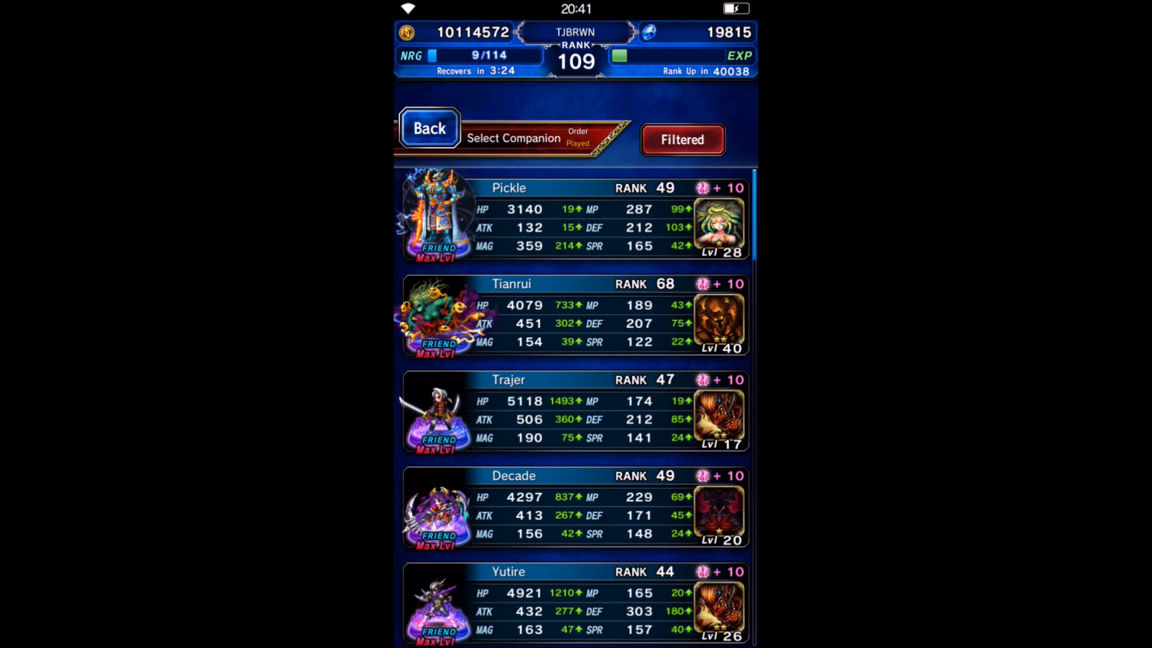
left_click(574, 602)
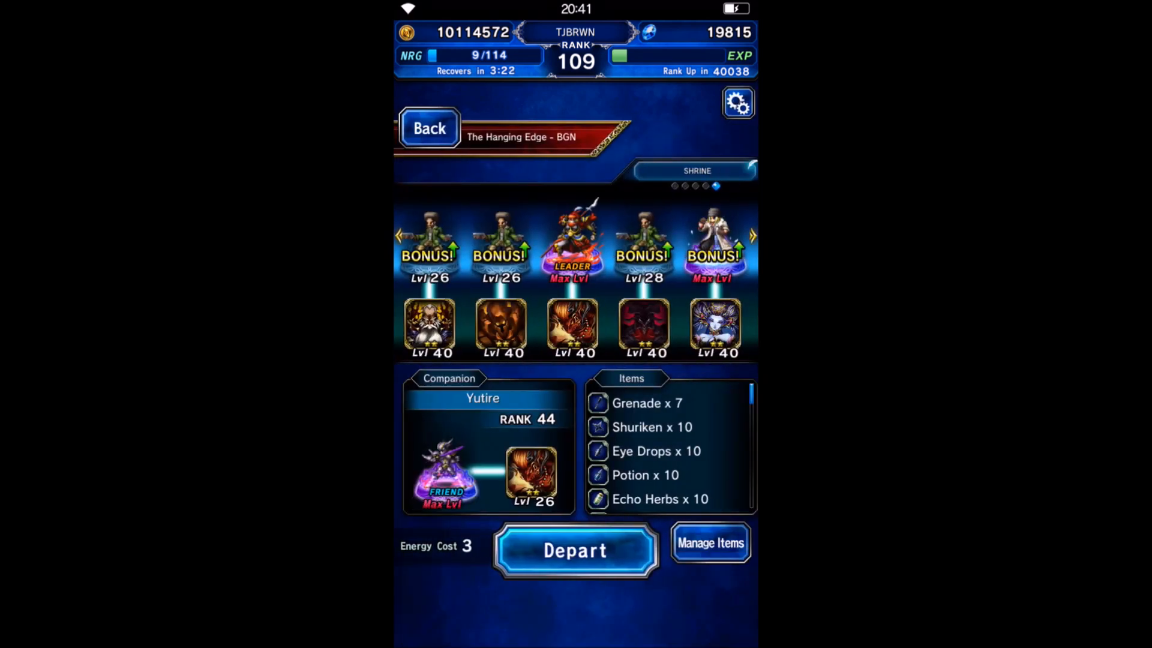
left_click(575, 550)
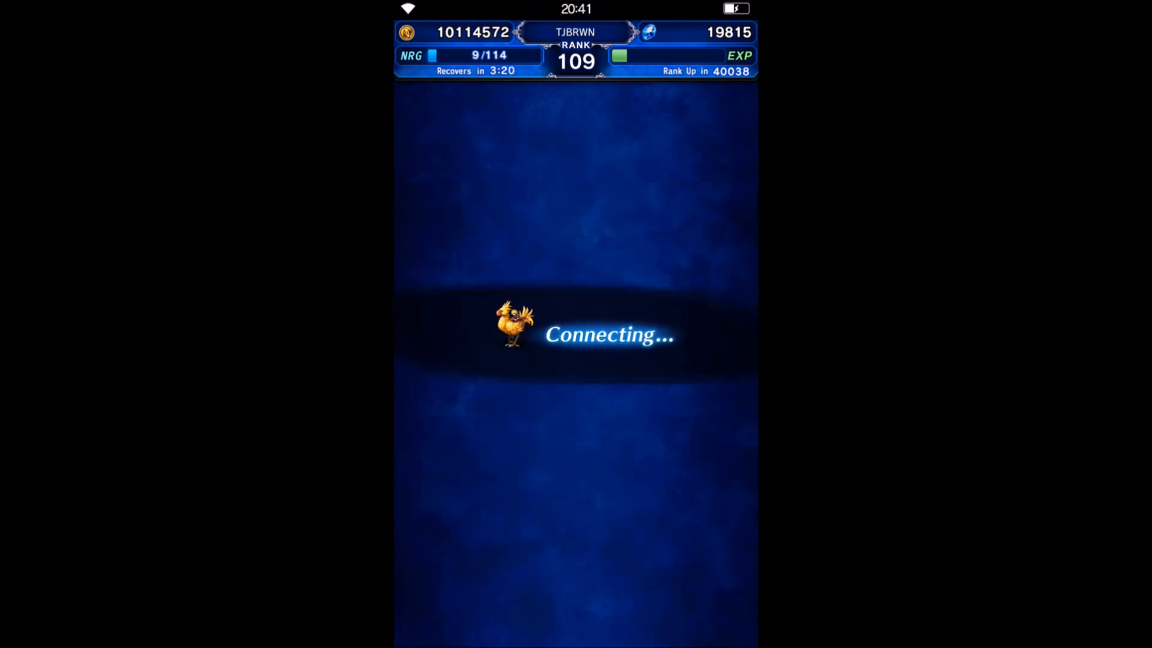